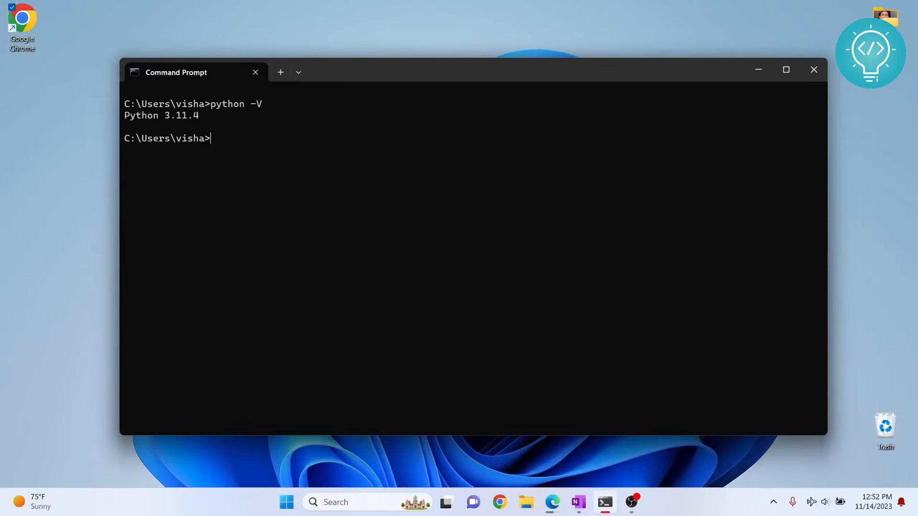
{"action": "mouse_move", "coordinate": [201, 121]}
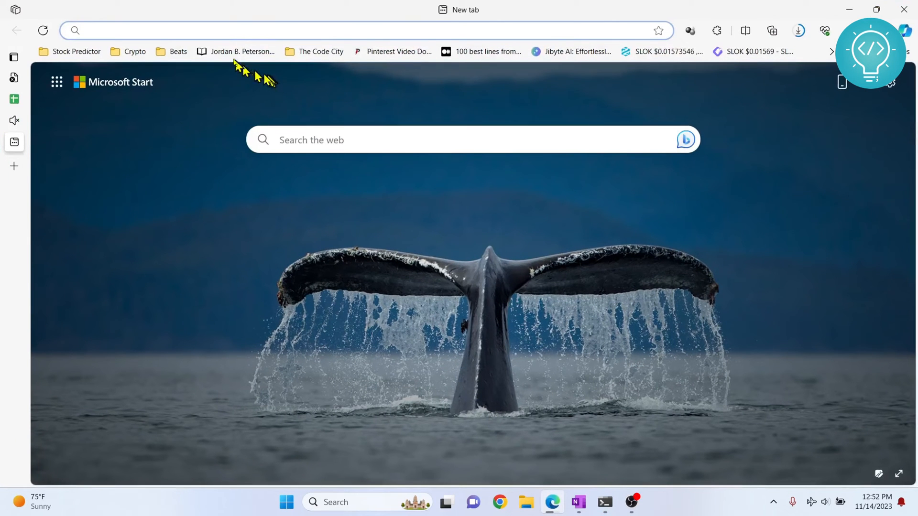
Run a Bing search for downloading Python and open the python.org Download Python result.
{"action": "type", "text": "download xampp"}
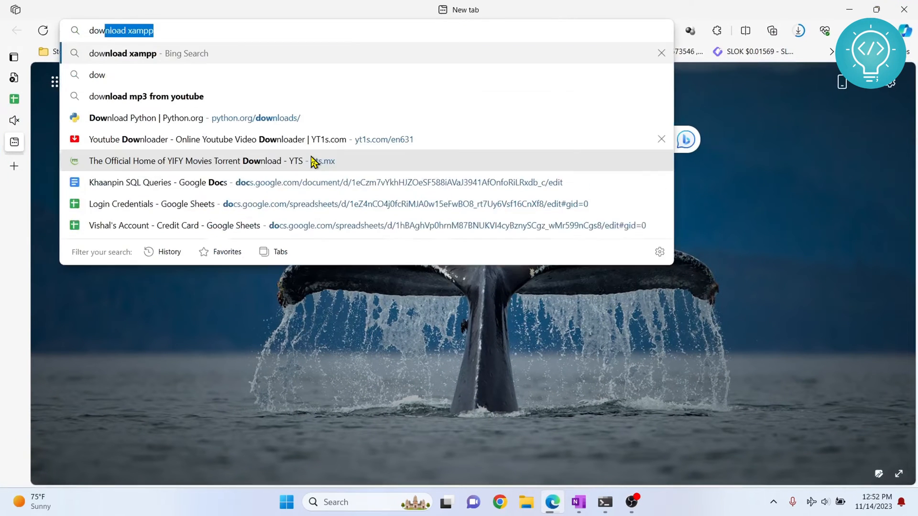
{"action": "left_click", "coordinate": [146, 117]}
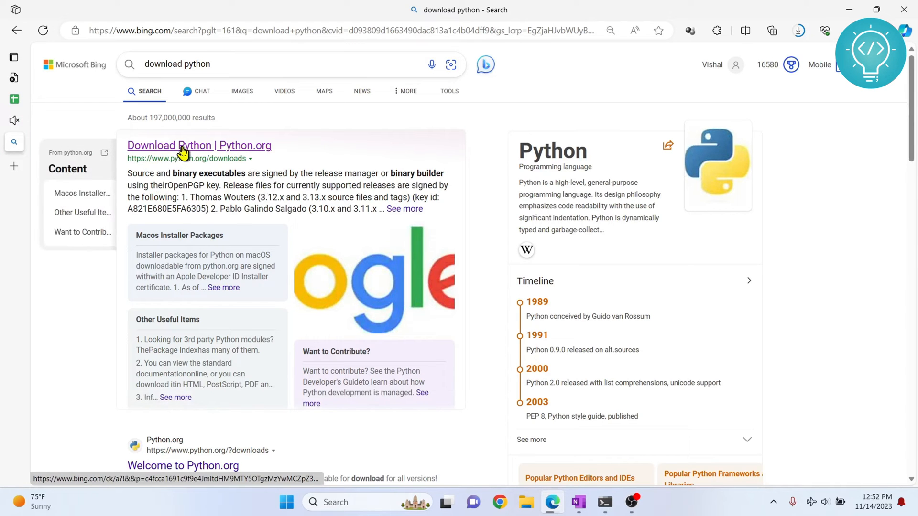
{"action": "left_click", "coordinate": [199, 146]}
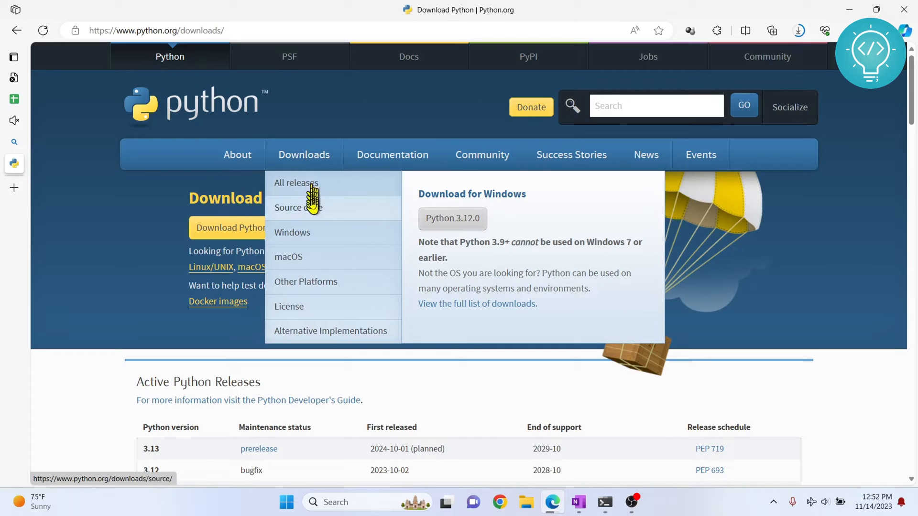
{"action": "mouse_move", "coordinate": [298, 237]}
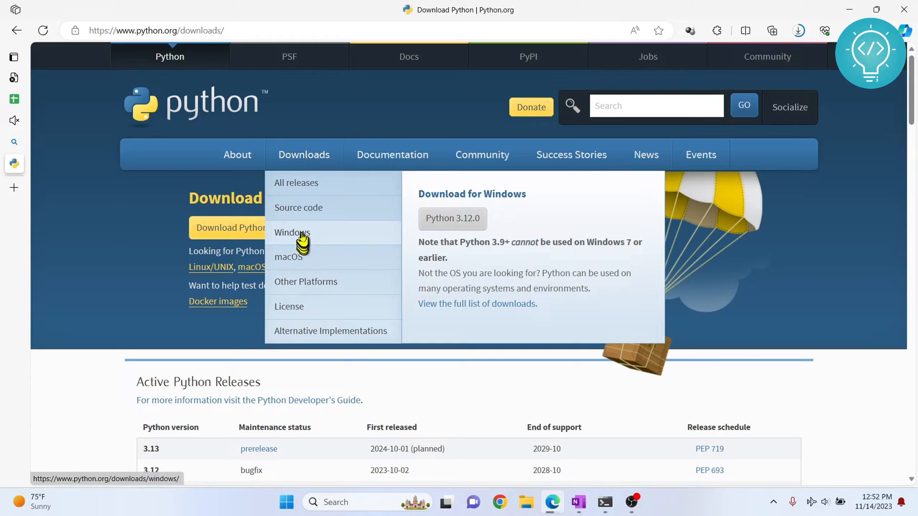
Open Python Releases for Windows and scroll through the release list, then begin a page search.
{"action": "left_click", "coordinate": [292, 232]}
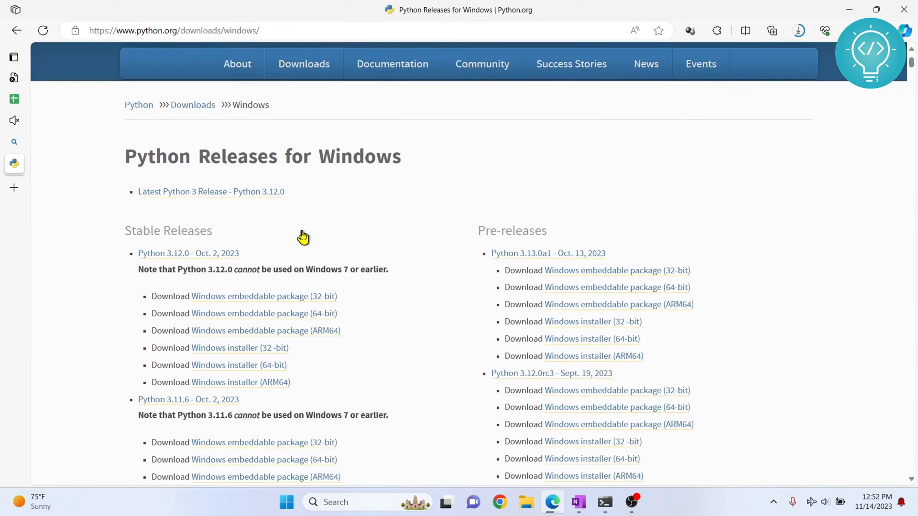
{"action": "scroll", "scroll_direction": "down", "scroll_amount": 3}
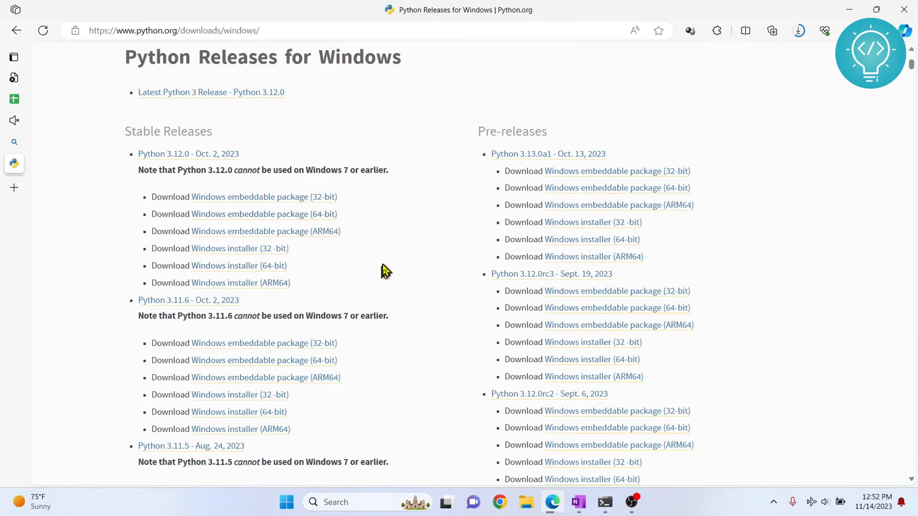
{"action": "scroll", "scroll_direction": "down", "scroll_amount": 3}
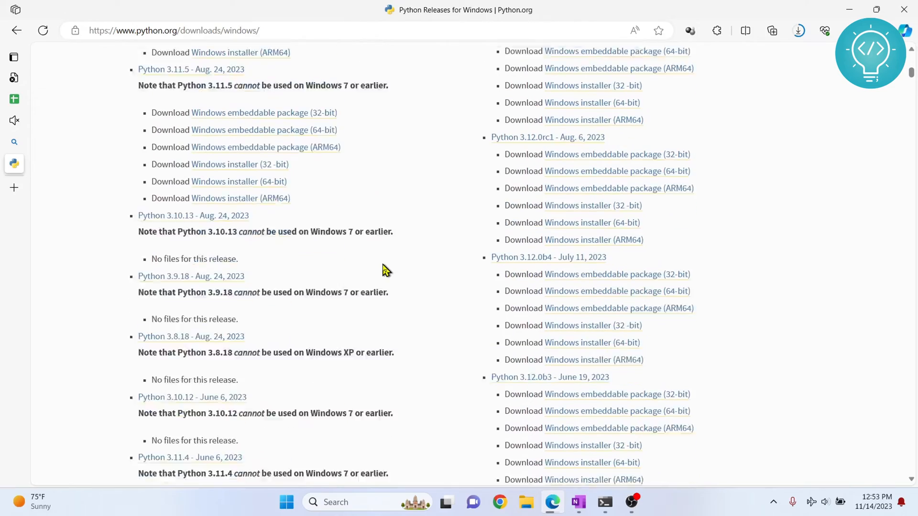
{"action": "scroll", "scroll_direction": "down", "scroll_amount": 3}
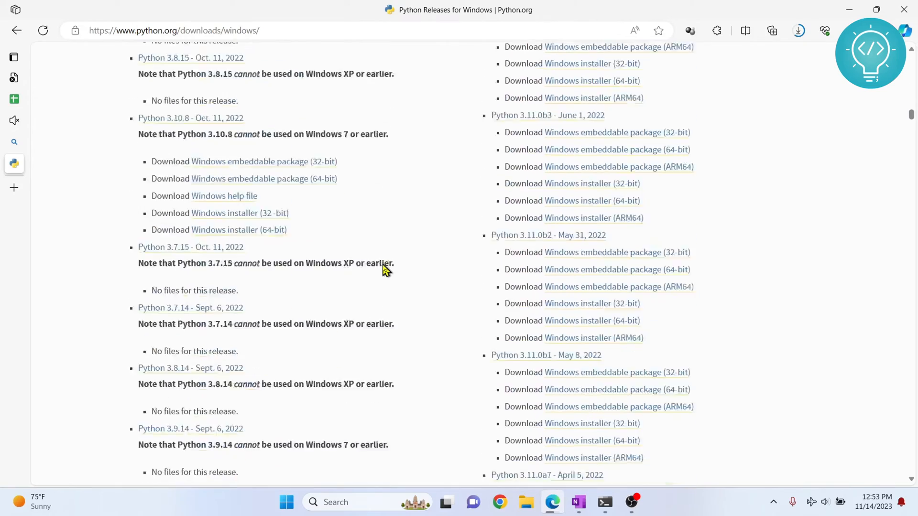
{"action": "scroll", "scroll_direction": "down", "scroll_amount": 3}
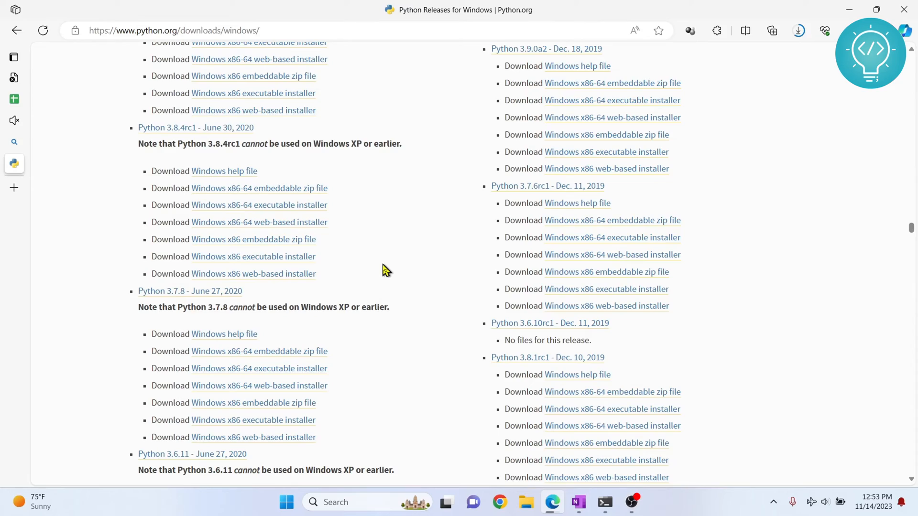
{"action": "mouse_move", "coordinate": [269, 325]}
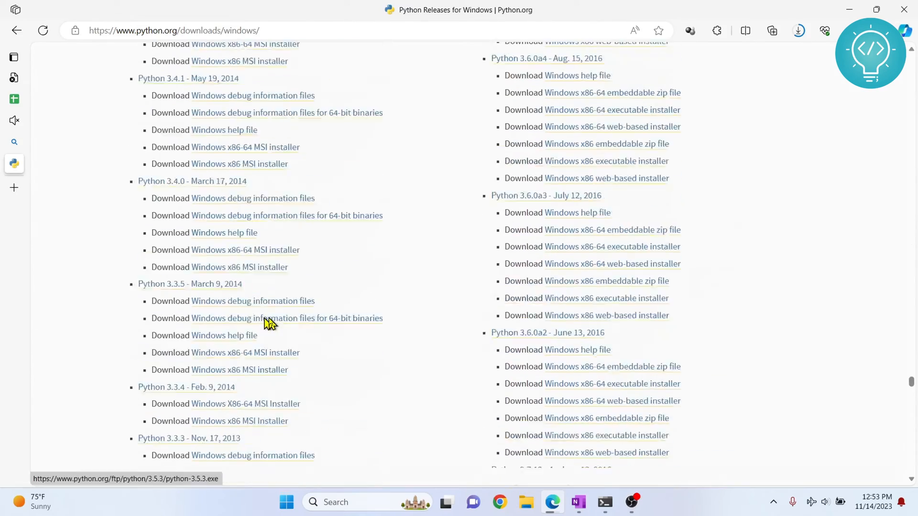
{"action": "scroll", "scroll_direction": "down", "scroll_amount": 3}
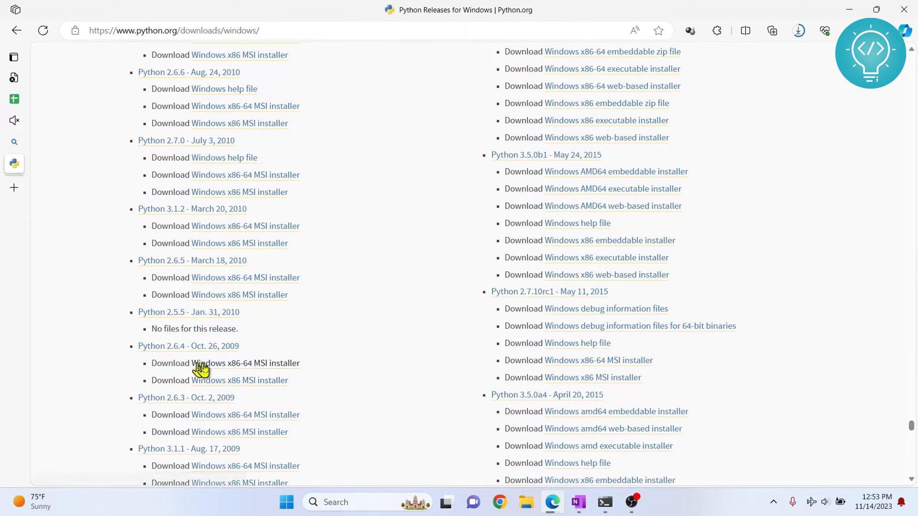
{"action": "mouse_move", "coordinate": [193, 351]}
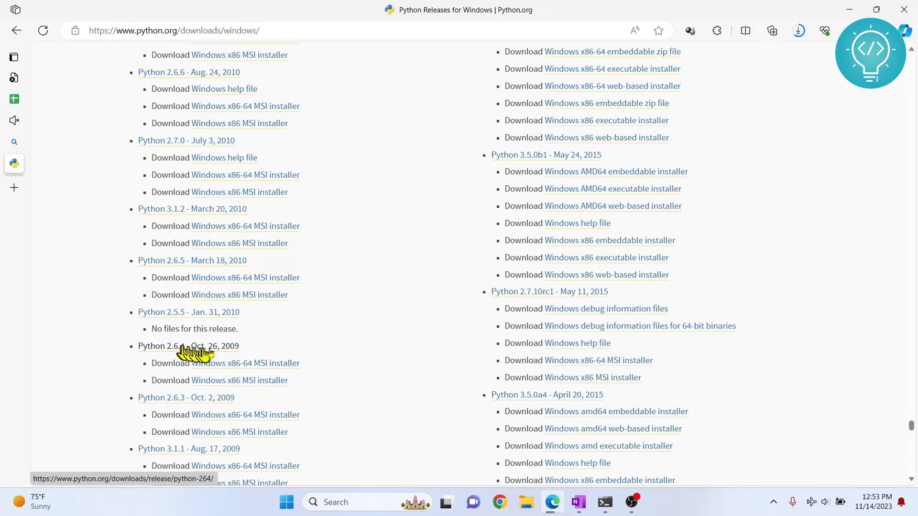
{"action": "mouse_move", "coordinate": [228, 352]}
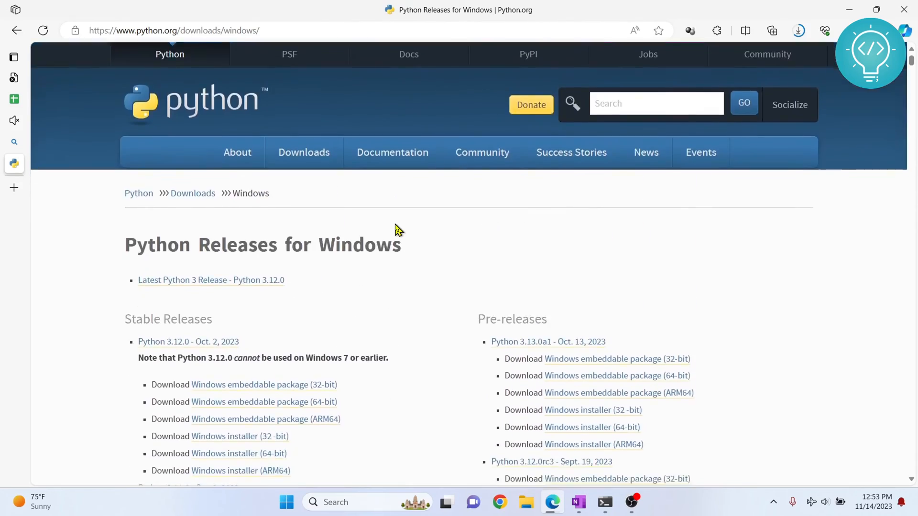
{"action": "scroll", "scroll_direction": "down", "scroll_amount": 3}
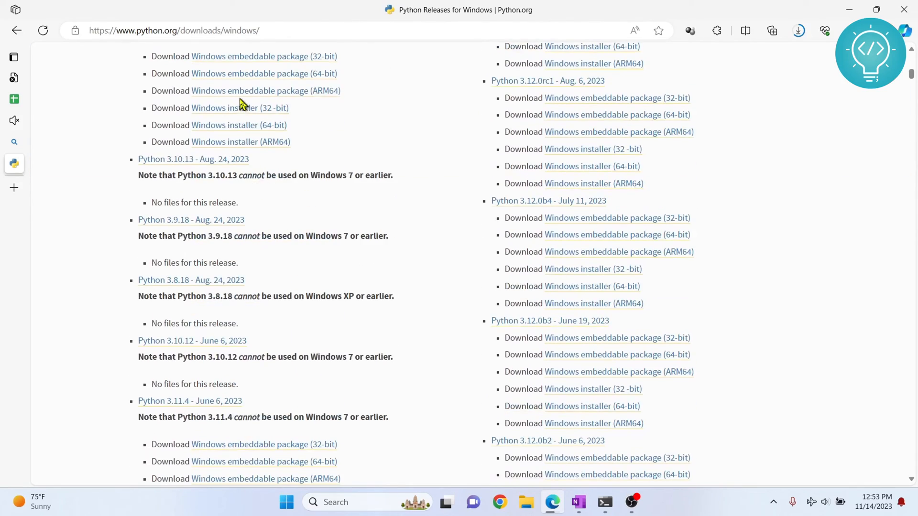
{"action": "scroll", "scroll_direction": "down", "scroll_amount": 3}
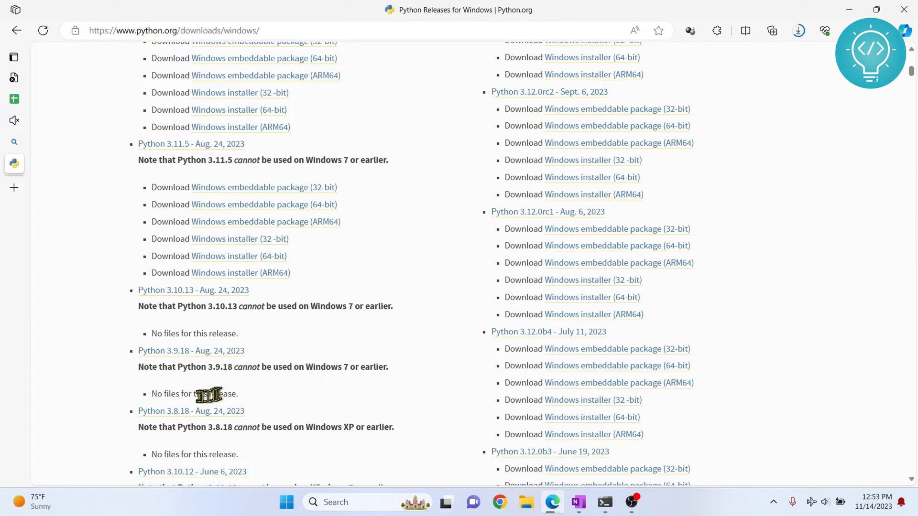
{"action": "double_click", "coordinate": [194, 393]}
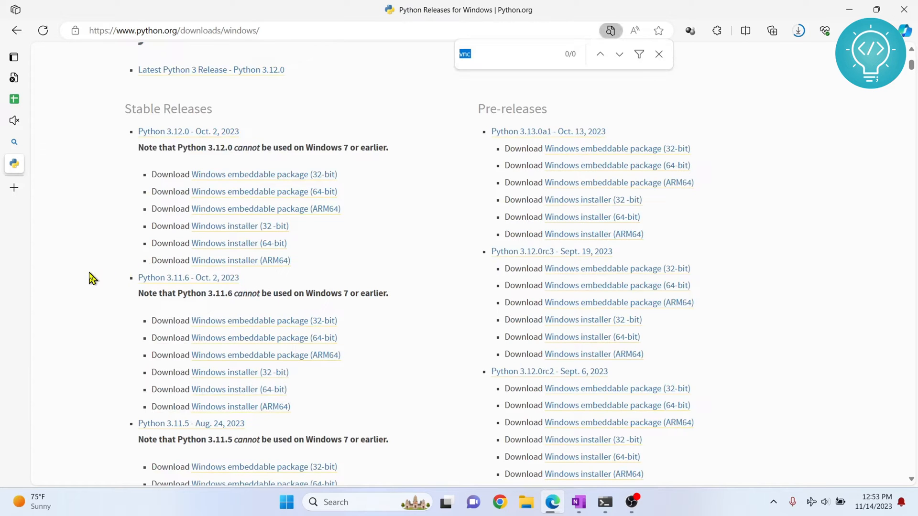
Search the page for '3.9' and step through matches to reach the Python 3.9.13 entry.
{"action": "type", "text": "9"}
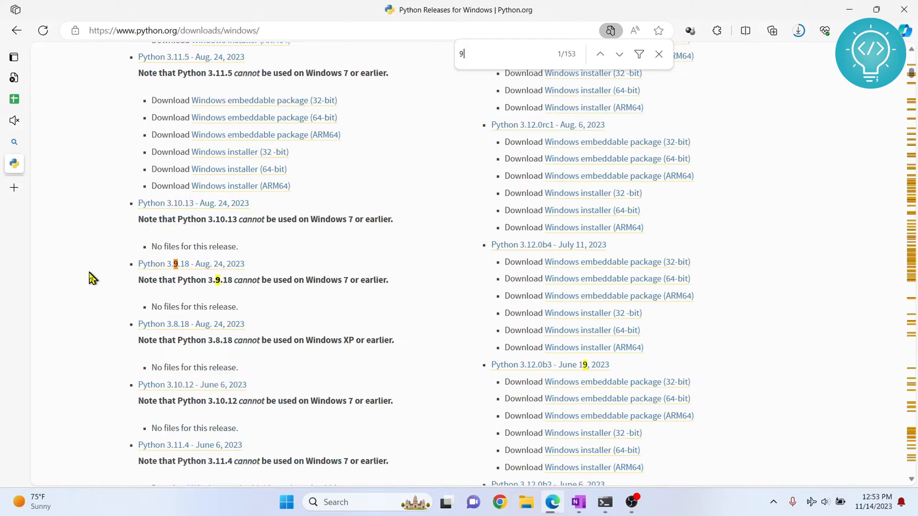
{"action": "type", "text": "3"}
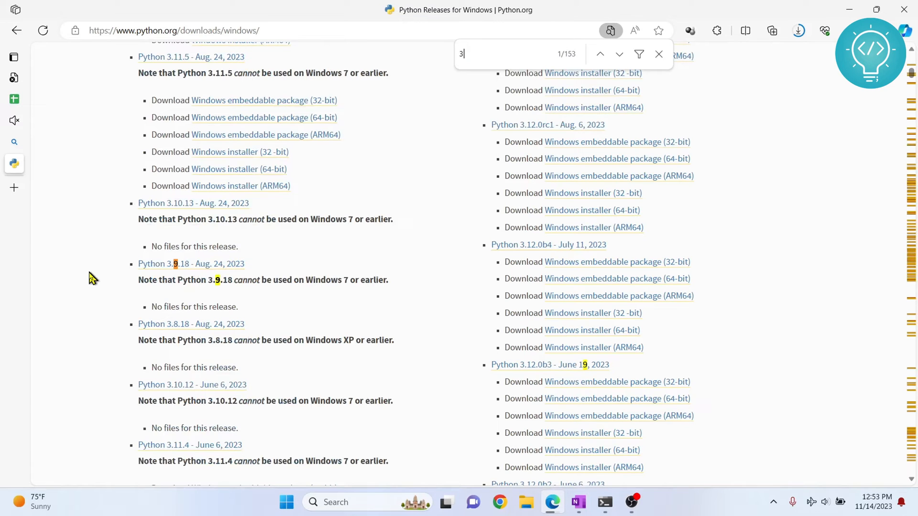
{"action": "type", "text": ".9"}
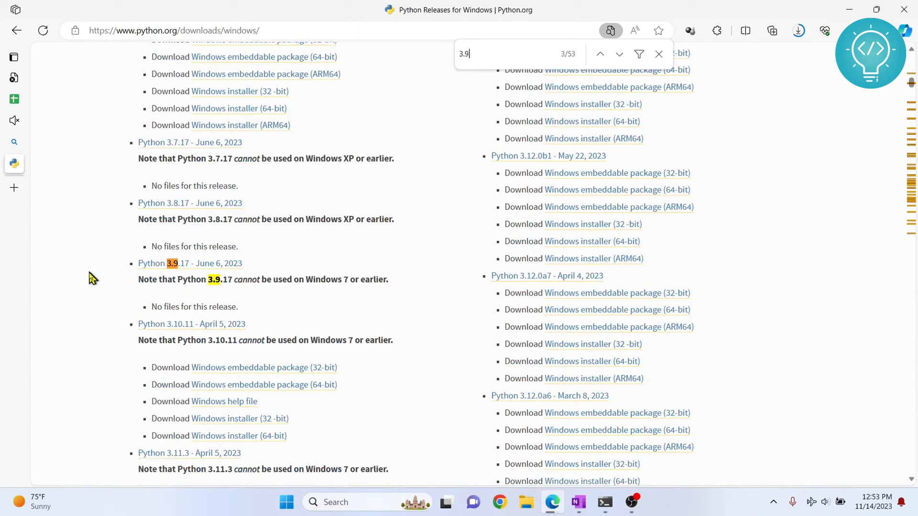
{"action": "left_click", "coordinate": [619, 53]}
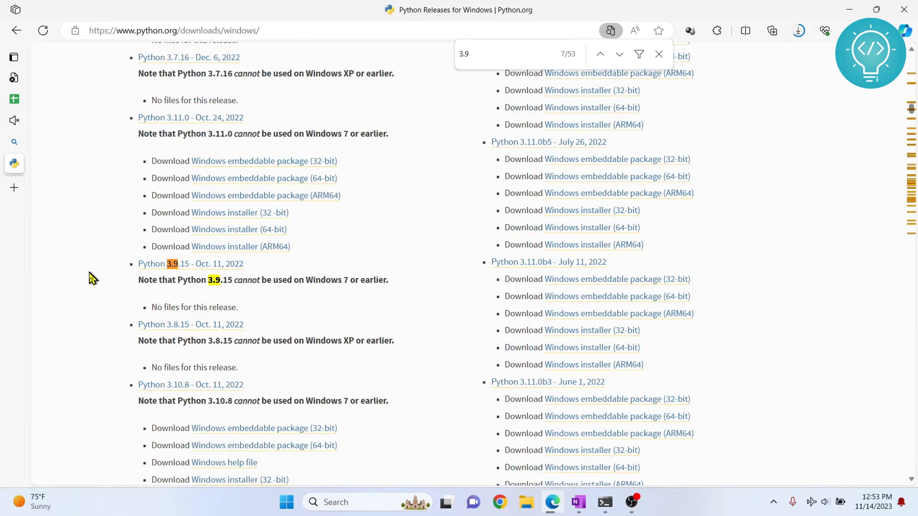
{"action": "mouse_move", "coordinate": [193, 275]}
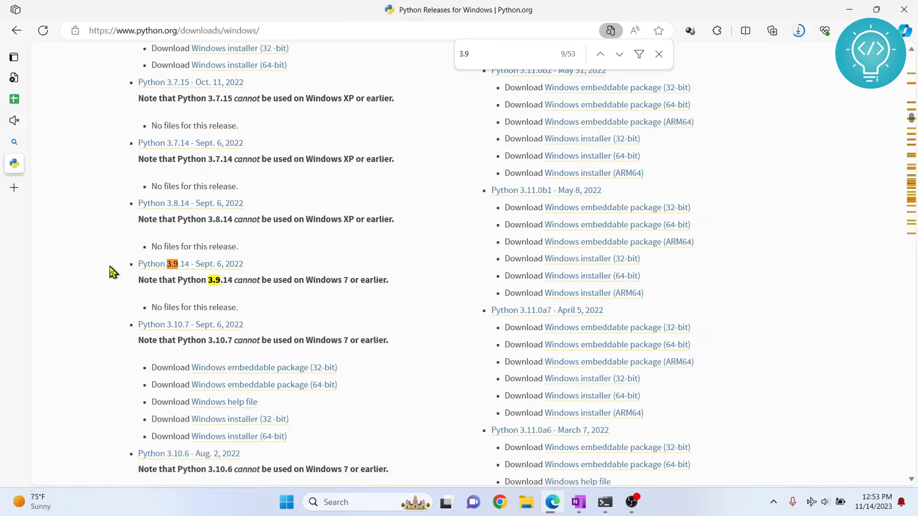
{"action": "left_click", "coordinate": [618, 54]}
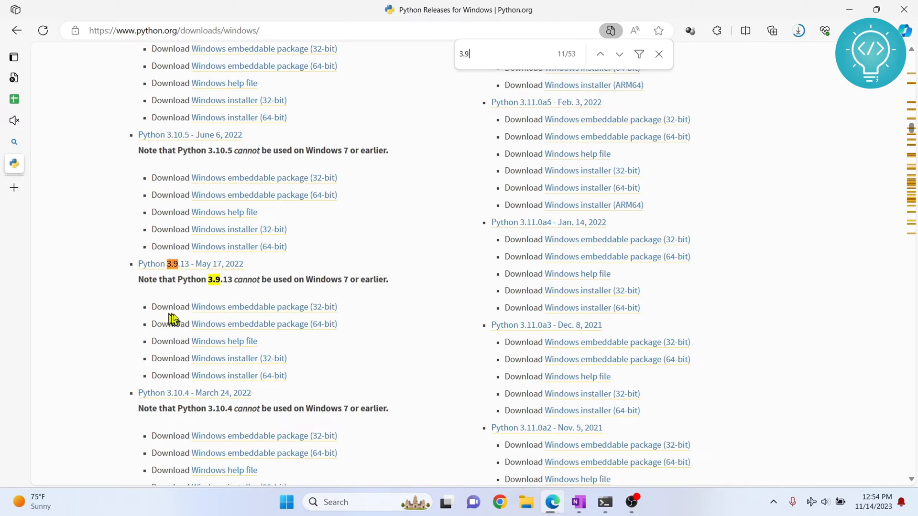
{"action": "mouse_move", "coordinate": [176, 264]}
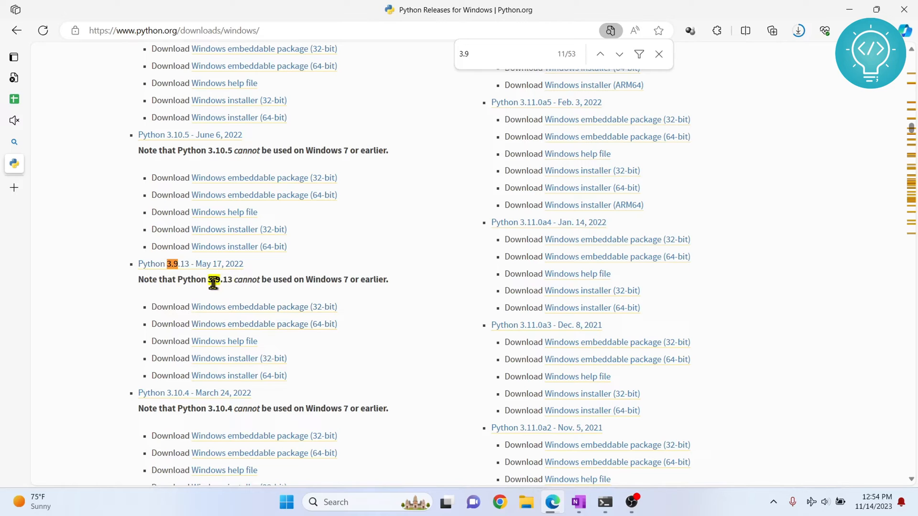
{"action": "mouse_move", "coordinate": [184, 299]}
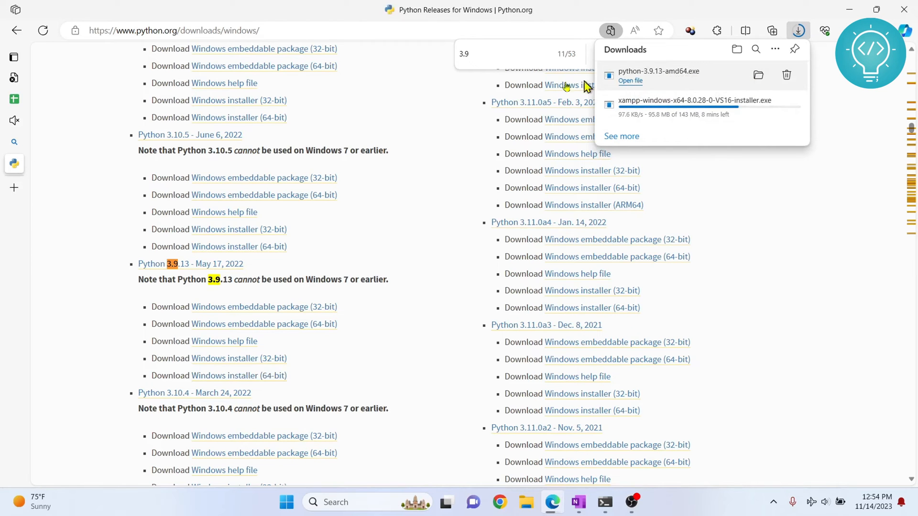
Launch the downloaded installer, tick Add Python 3.9 to PATH, and run Install Now.
{"action": "left_click", "coordinate": [630, 81]}
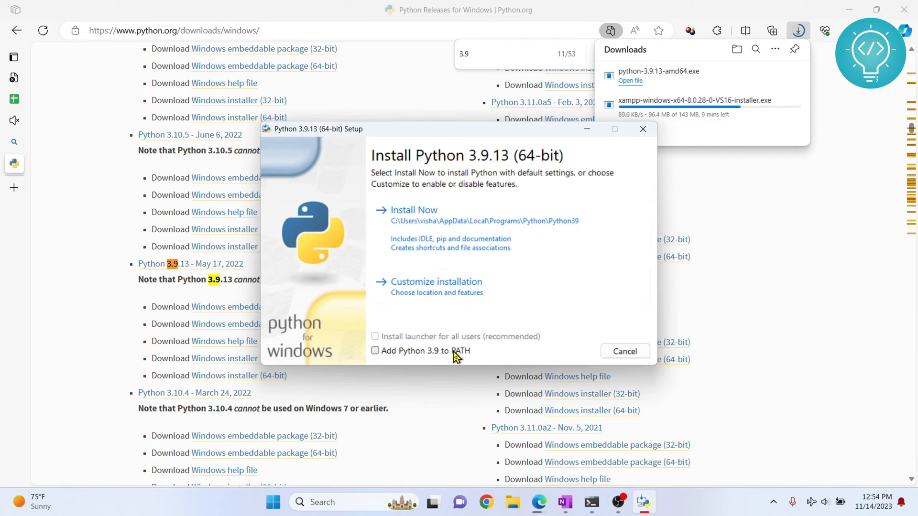
{"action": "left_click", "coordinate": [375, 351]}
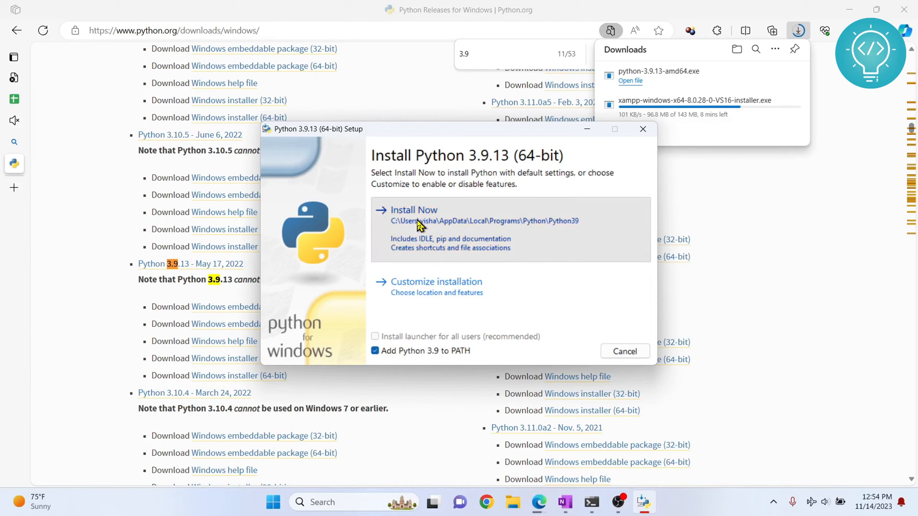
{"action": "left_click", "coordinate": [414, 209]}
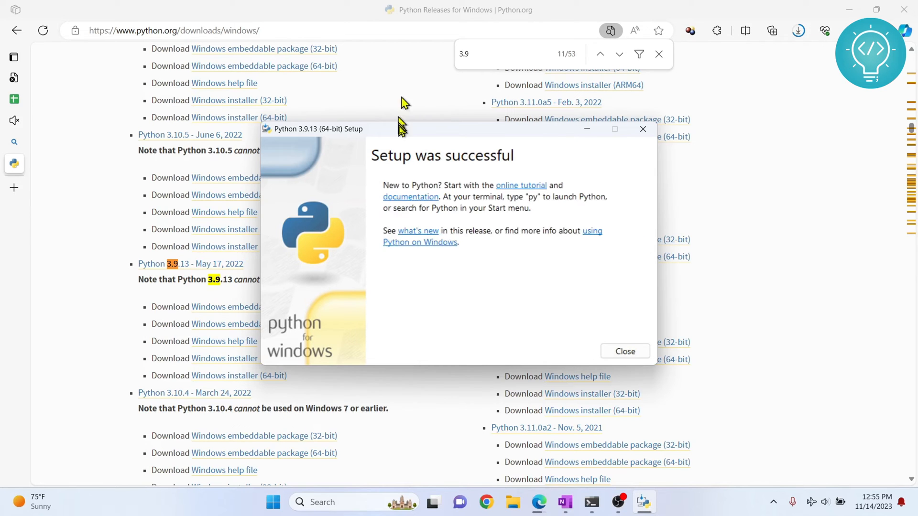
{"action": "mouse_move", "coordinate": [533, 166]}
{"action": "type", "text": "python"}
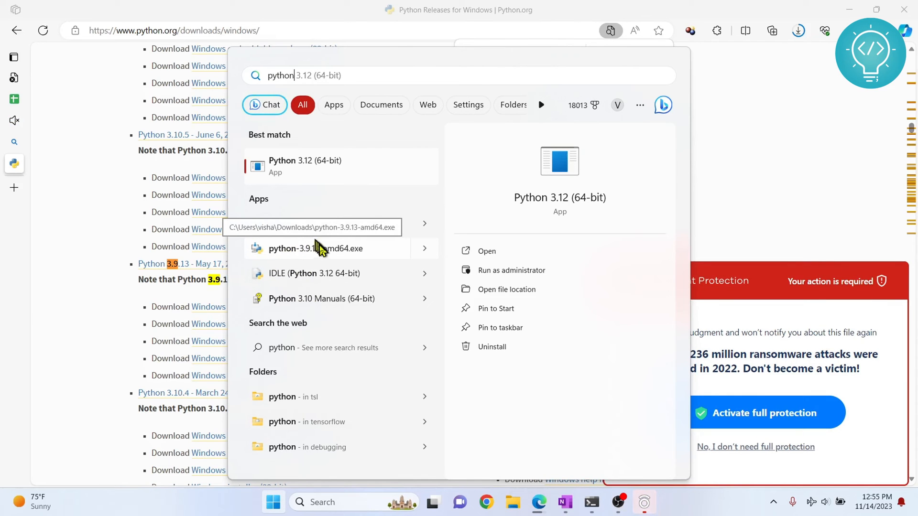
Cancel the relaunched Python setup, dismiss the antivirus offer, and search Start for 'idle'.
{"action": "left_click", "coordinate": [315, 249]}
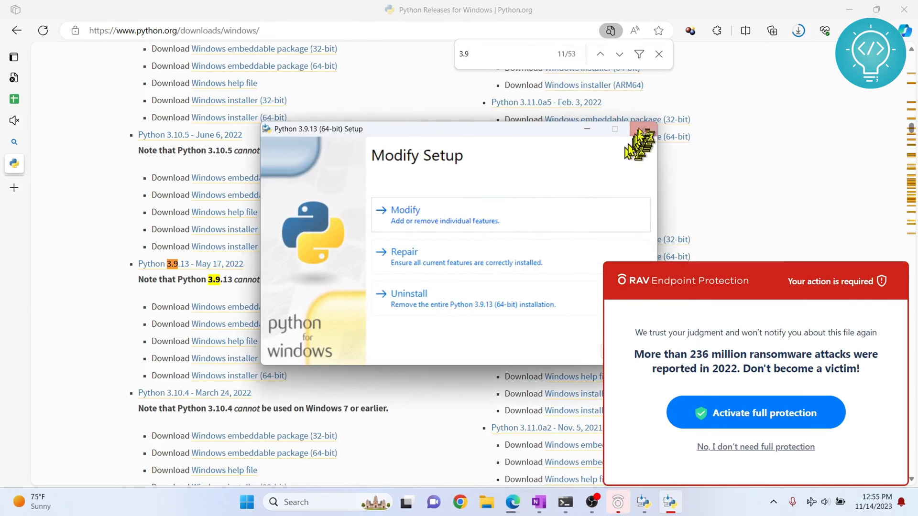
{"action": "left_click", "coordinate": [643, 129]}
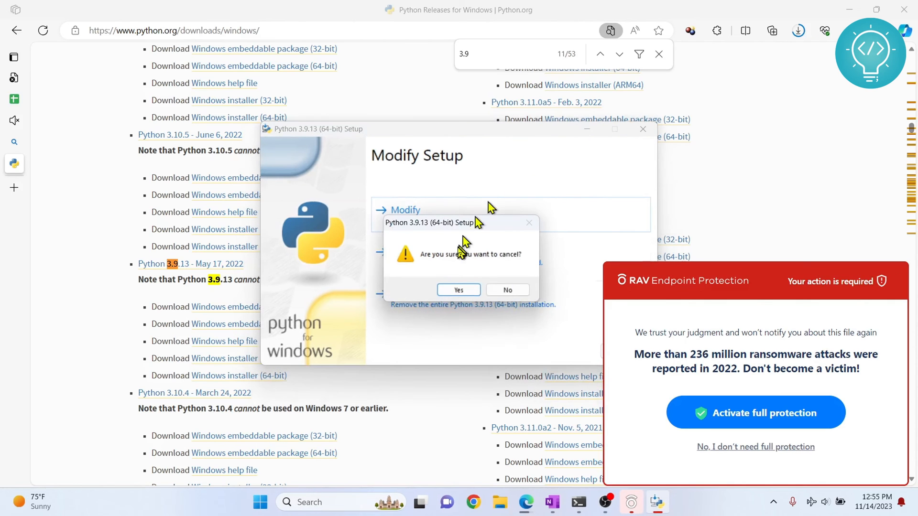
{"action": "left_click", "coordinate": [458, 289]}
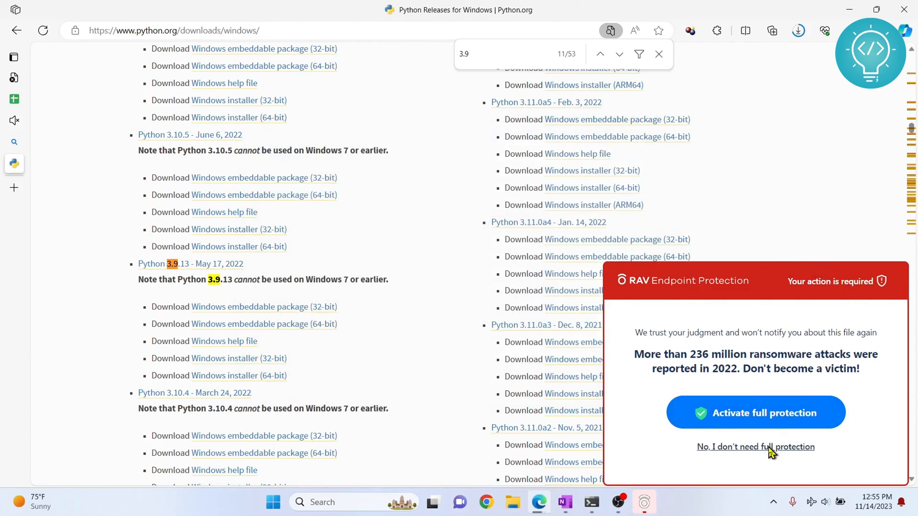
{"action": "left_click", "coordinate": [272, 502]}
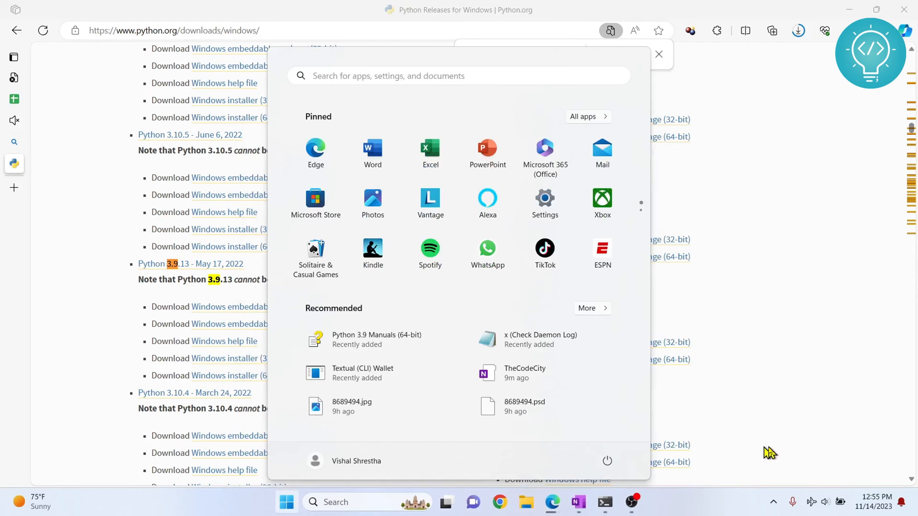
{"action": "type", "text": "idle"}
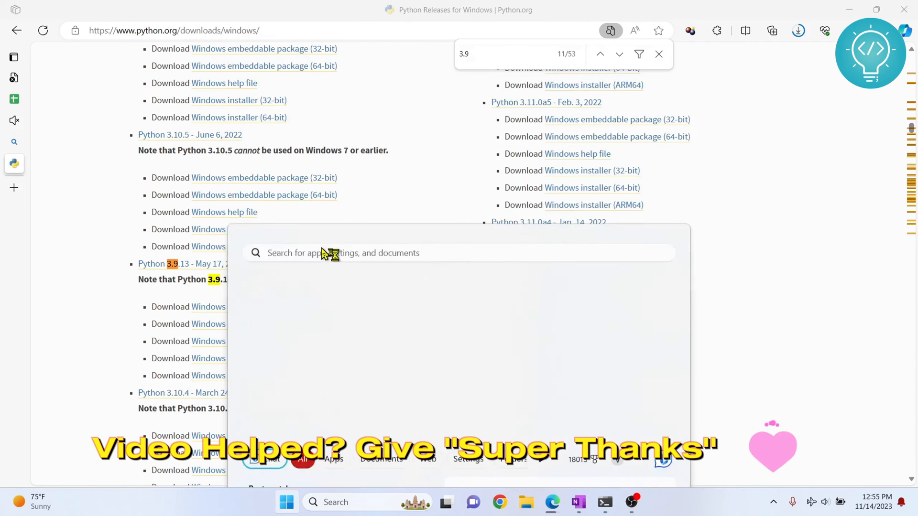
Open IDLE Shell, run print('Hello World') to output Hello World, then type exit.
{"action": "left_click", "coordinate": [286, 502]}
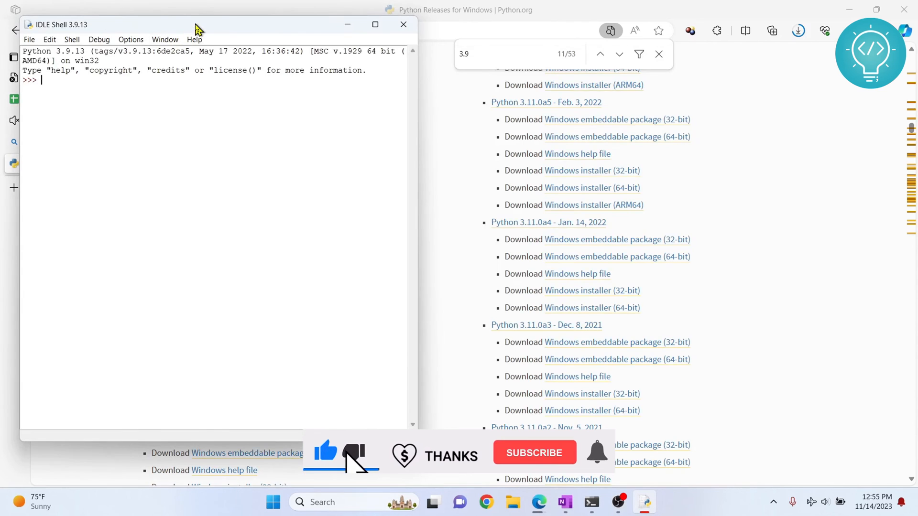
{"action": "type", "text": "print('Hello World"}
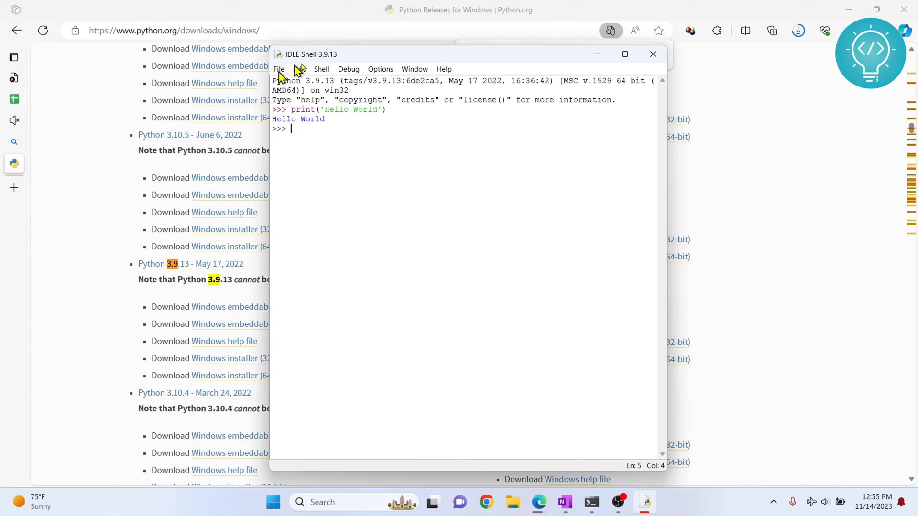
{"action": "mouse_move", "coordinate": [337, 121]}
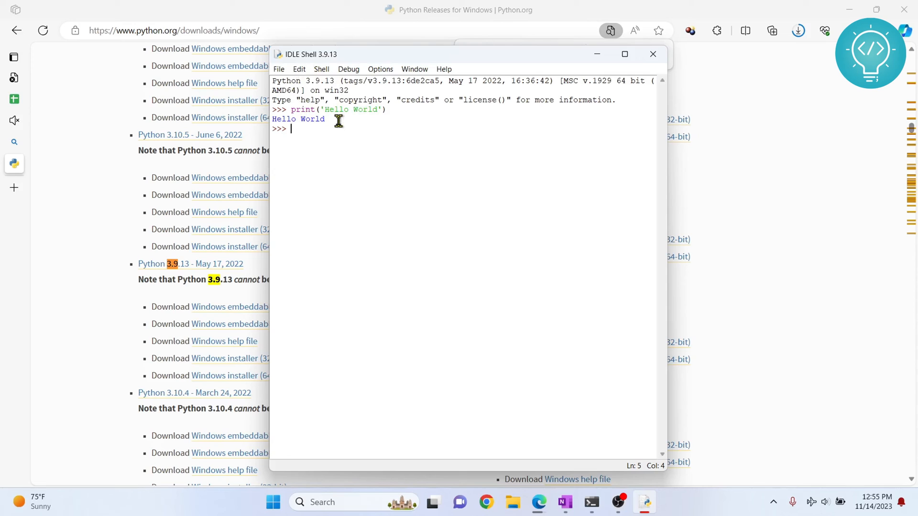
{"action": "type", "text": "exit"}
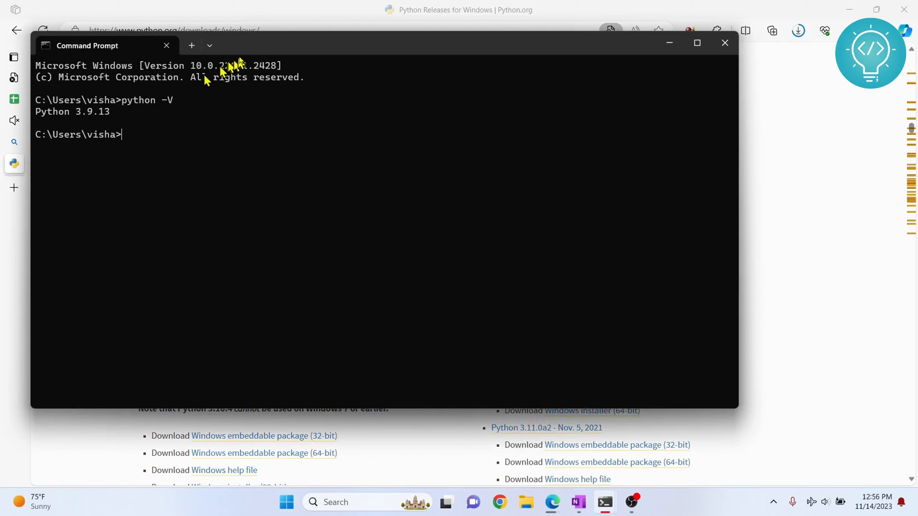
Clear the Command Prompt output and attempt python main.py, which reports no such file.
{"action": "left_click_drag", "start_coordinate": [87, 46], "coordinate": [178, 74]}
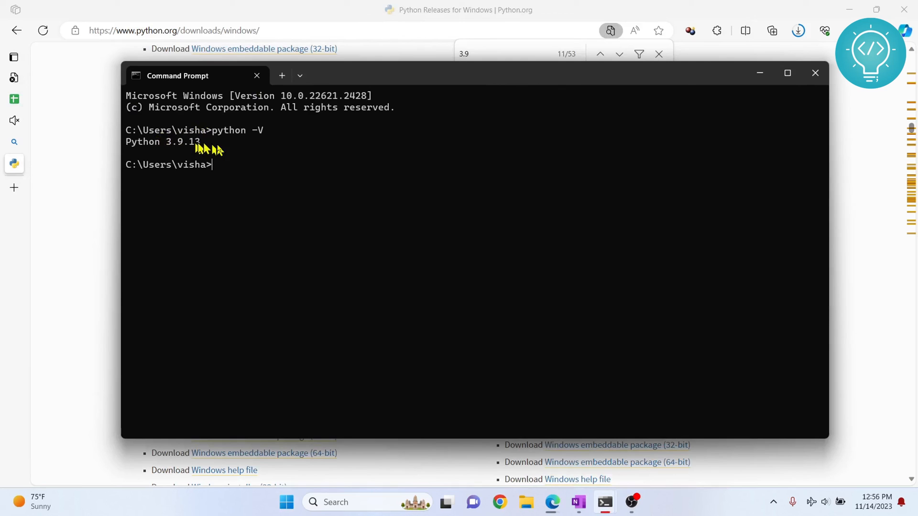
{"action": "type", "text": "clear"}
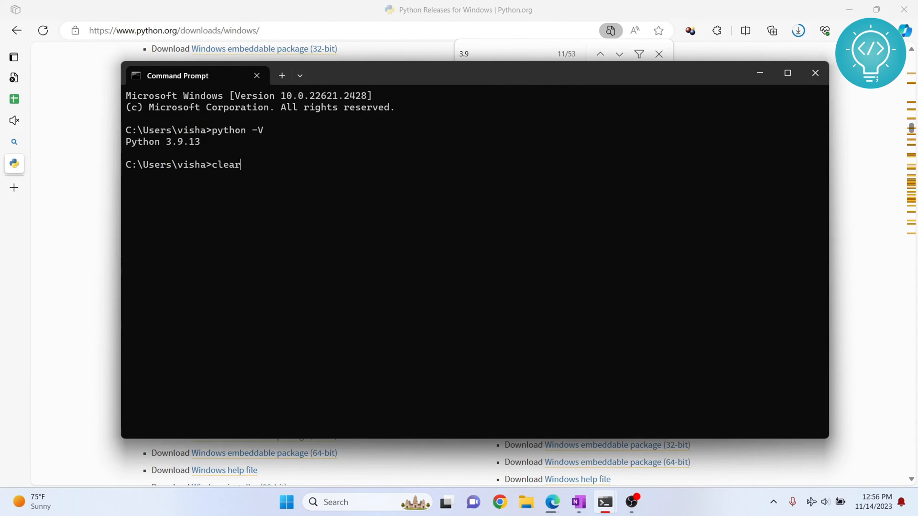
{"action": "key", "text": "enter"}
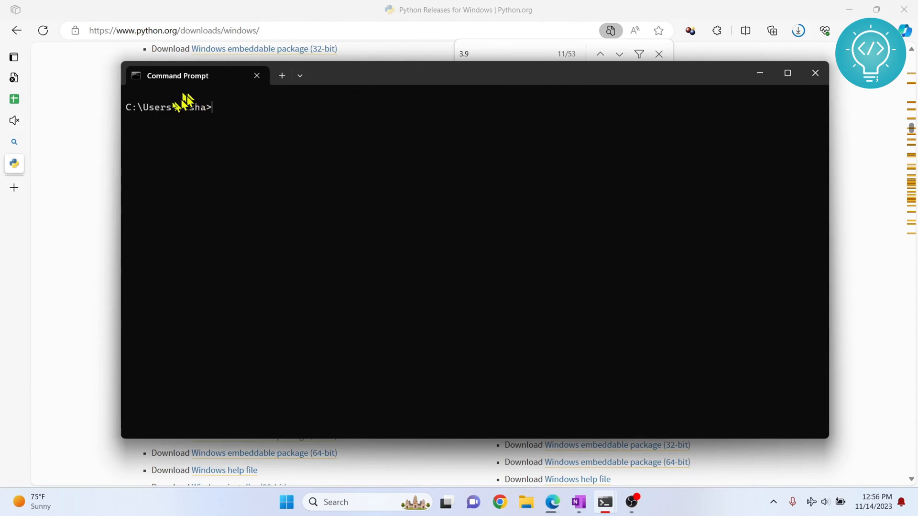
{"action": "type", "text": "pyton"}
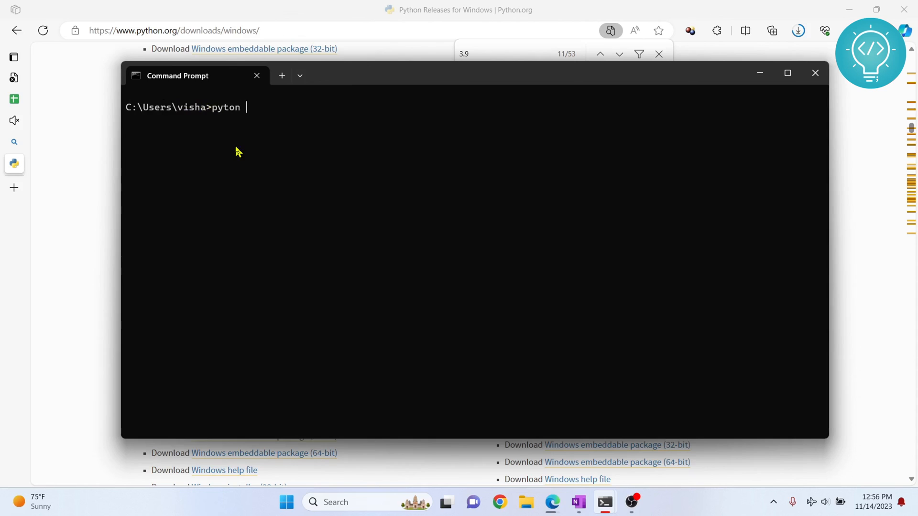
{"action": "type", "text": "mahn"}
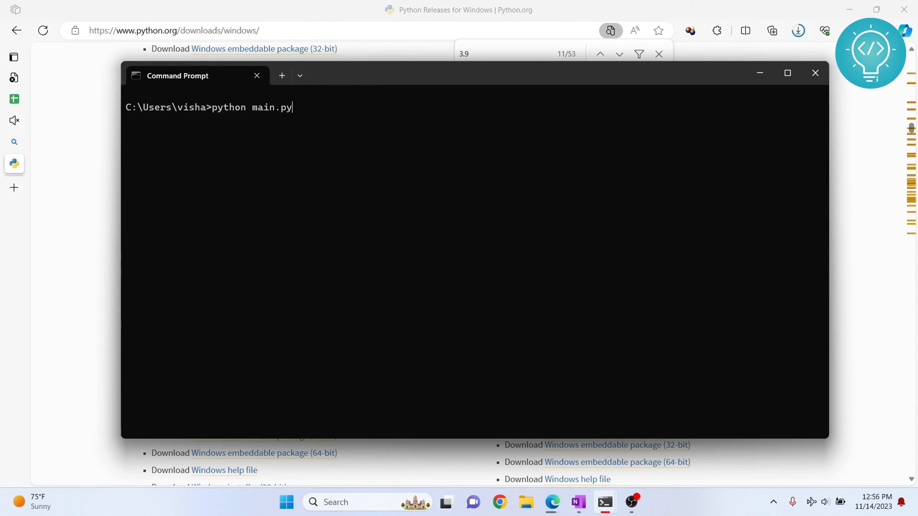
{"action": "double_click", "coordinate": [262, 108]}
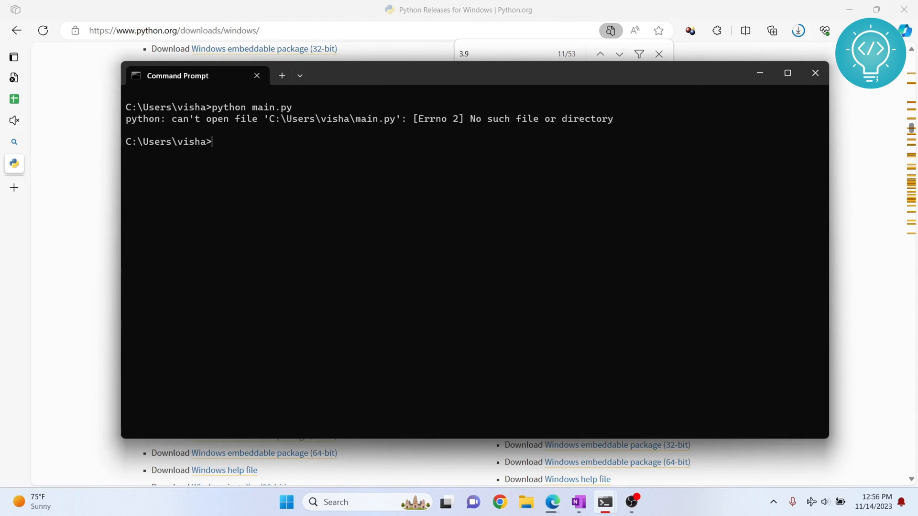
{"action": "mouse_move", "coordinate": [155, 126]}
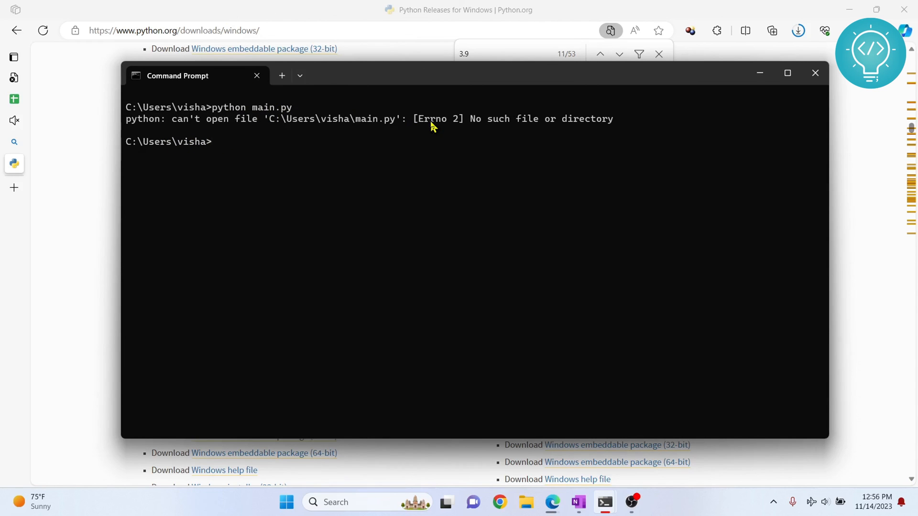
{"action": "double_click", "coordinate": [270, 107]}
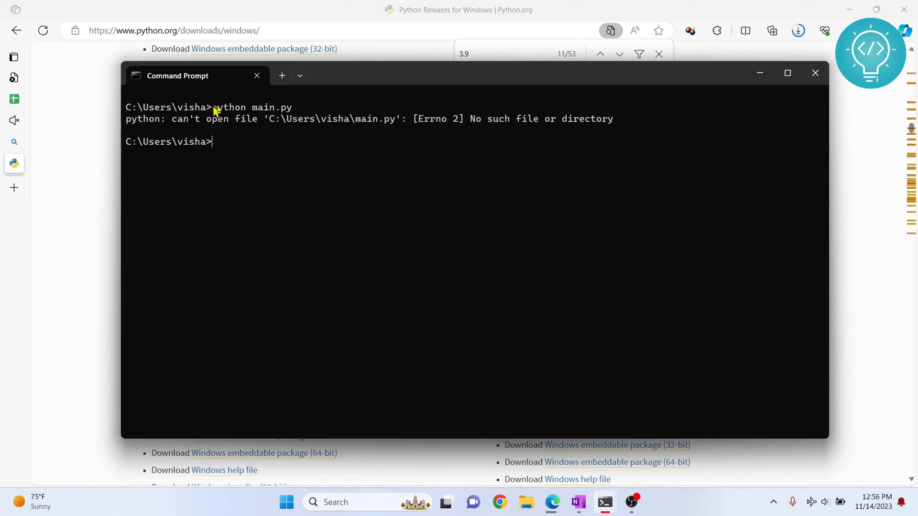
{"action": "mouse_move", "coordinate": [260, 149]}
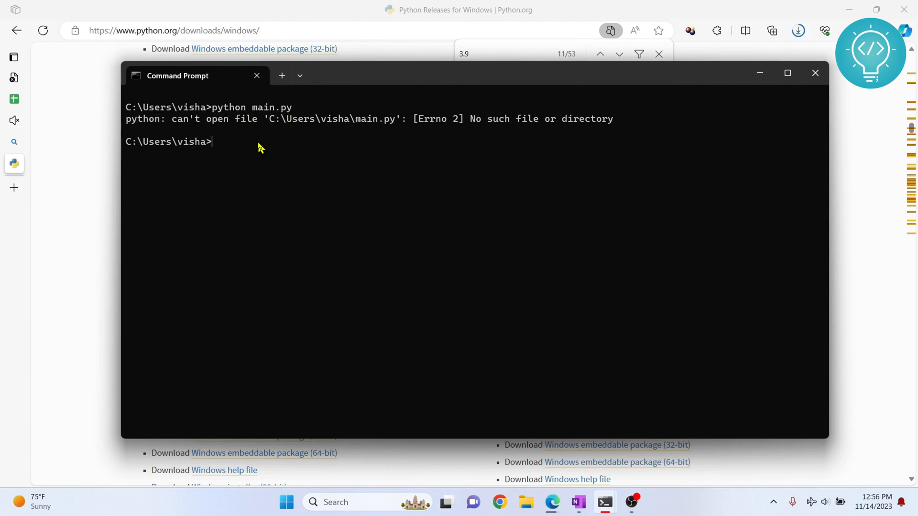